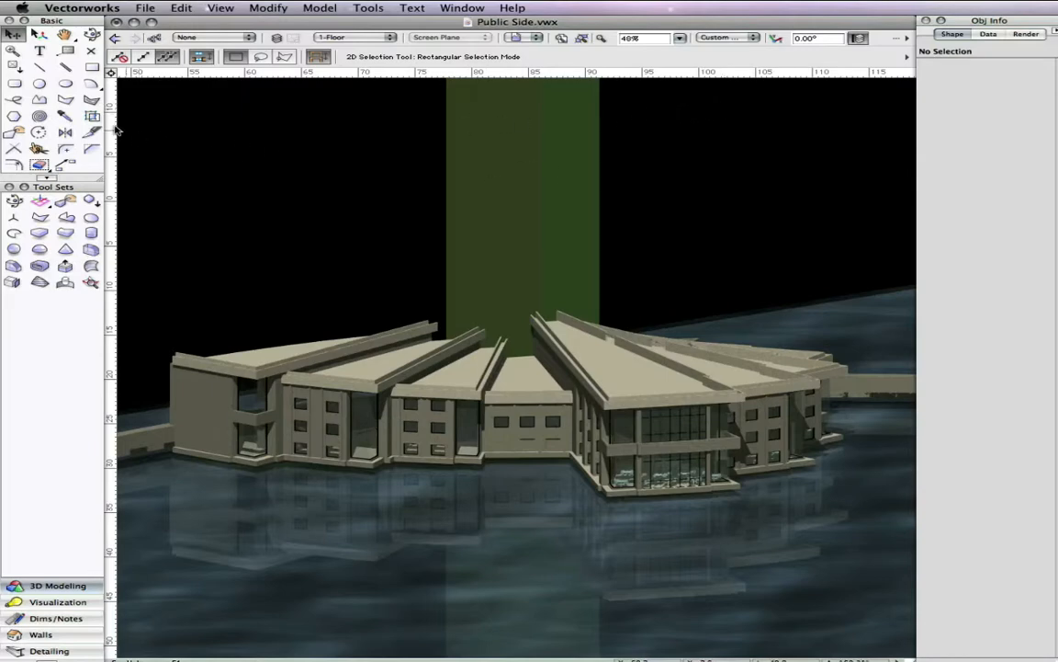
Click the grey wall with the Attribute Mapping Tool to snap the texture origin.
{"action": "left_click", "coordinate": [91, 117]}
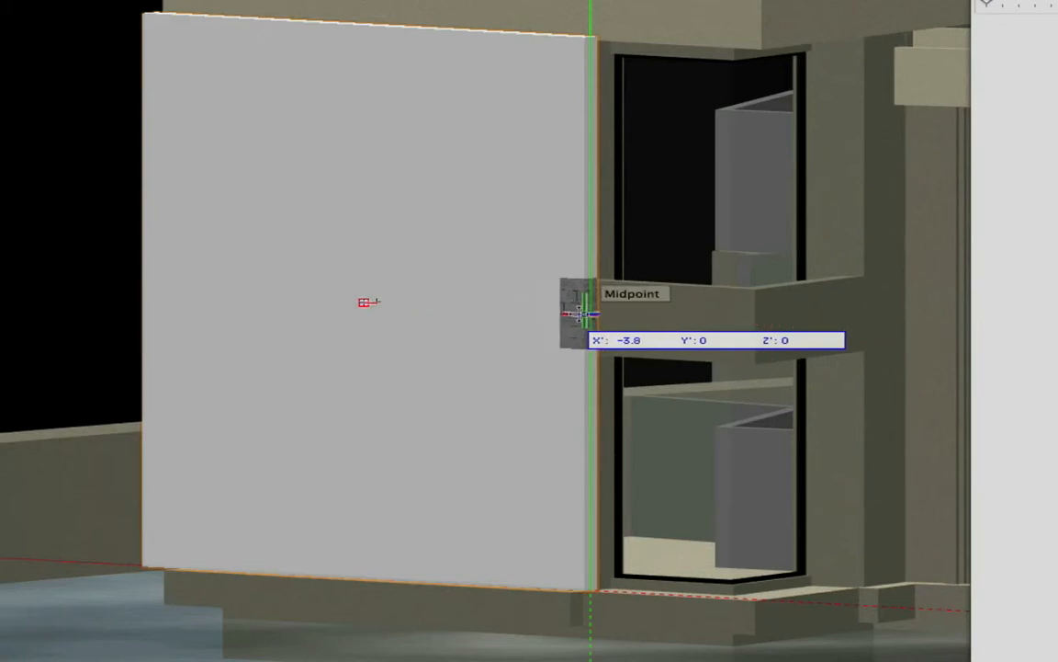
{"action": "mouse_move", "coordinate": [560, 315]}
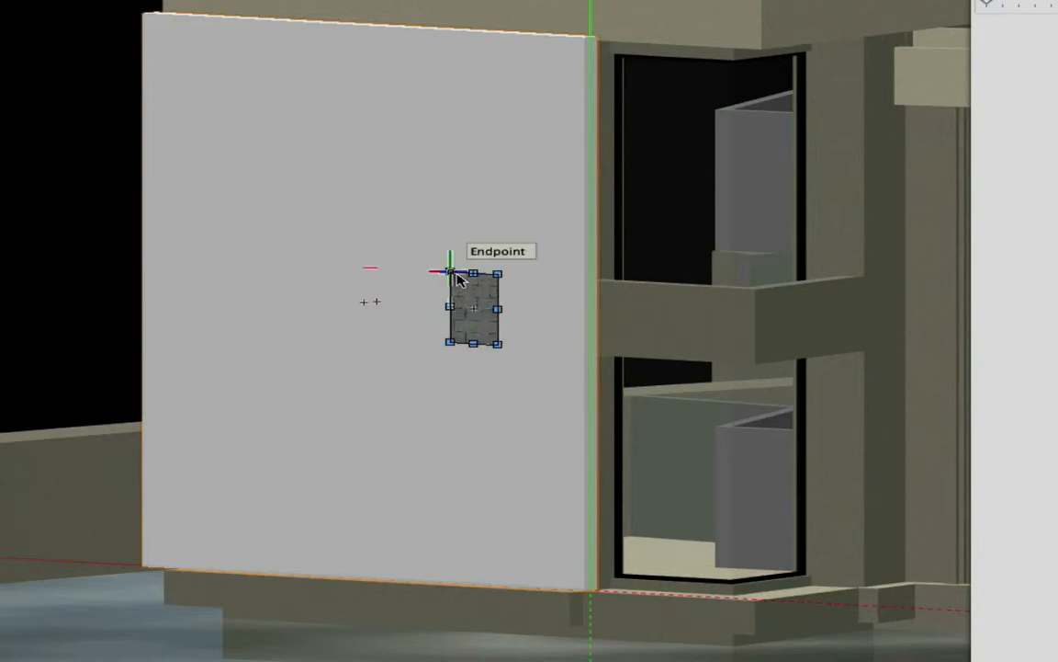
{"action": "mouse_move", "coordinate": [445, 271]}
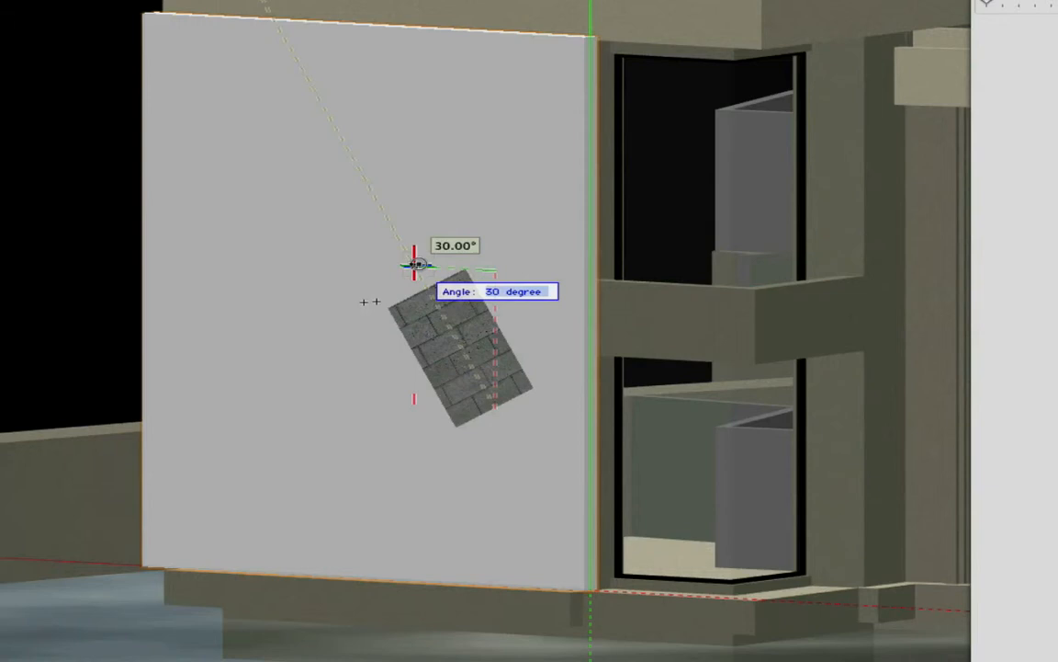
Rotate the wall's stone texture to a 45-degree angle.
{"action": "type", "text": "45"}
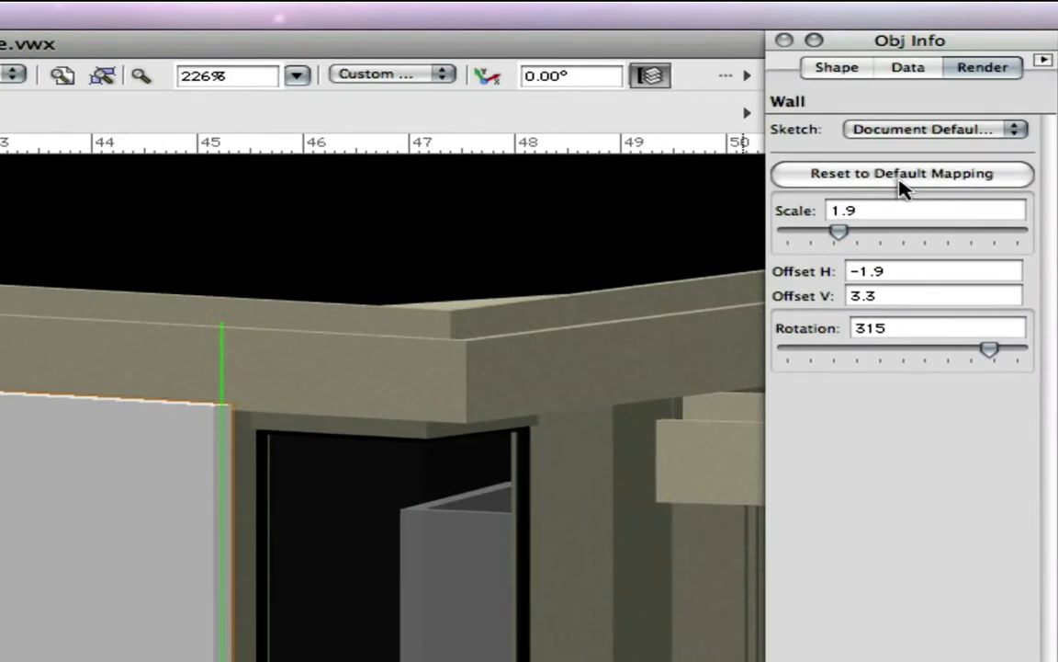
Reset the wall texture mapping to scale 1, offsets 0, rotation 0.
{"action": "left_click", "coordinate": [902, 173]}
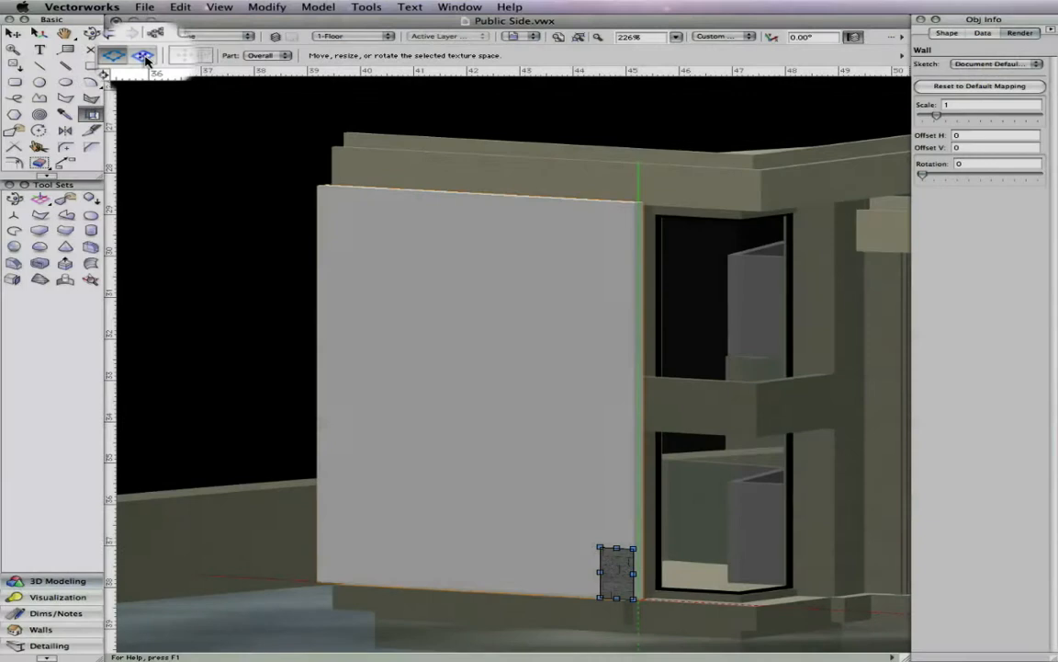
Switch to the move-mapping-space mode and drag the texture plane toward the wall top.
{"action": "left_click", "coordinate": [143, 55]}
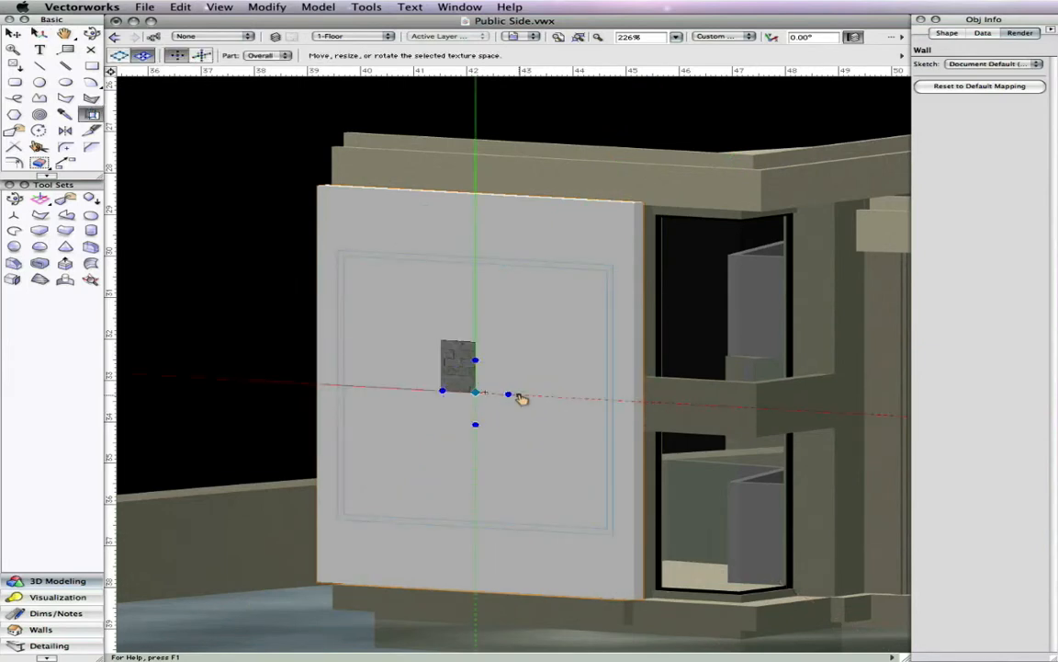
{"action": "mouse_move", "coordinate": [542, 262]}
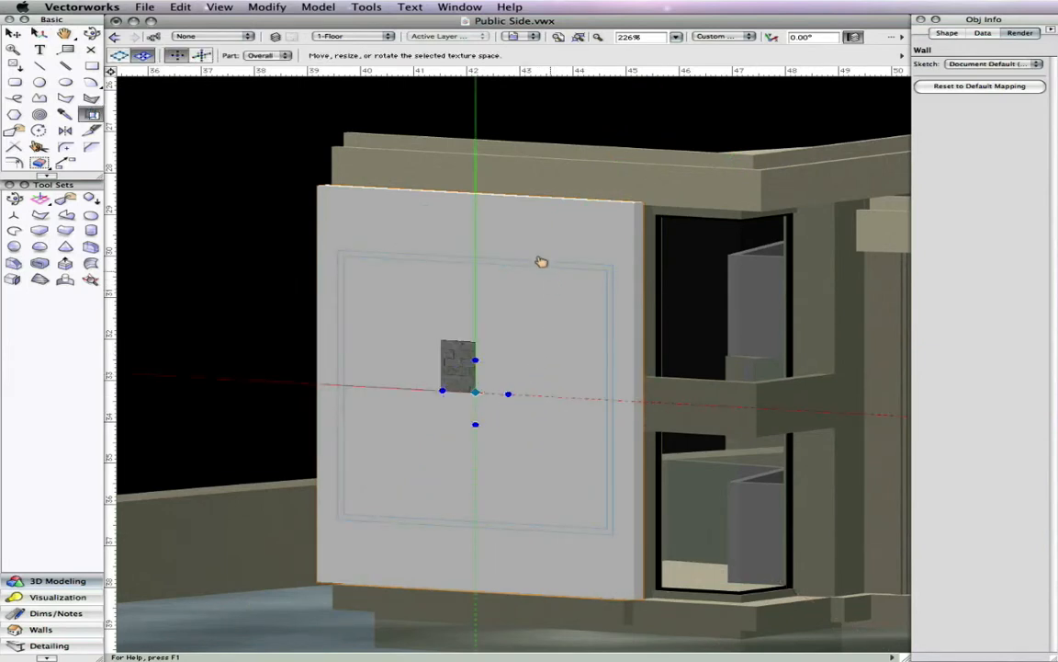
{"action": "left_click_drag", "start_coordinate": [475, 393], "coordinate": [537, 254]}
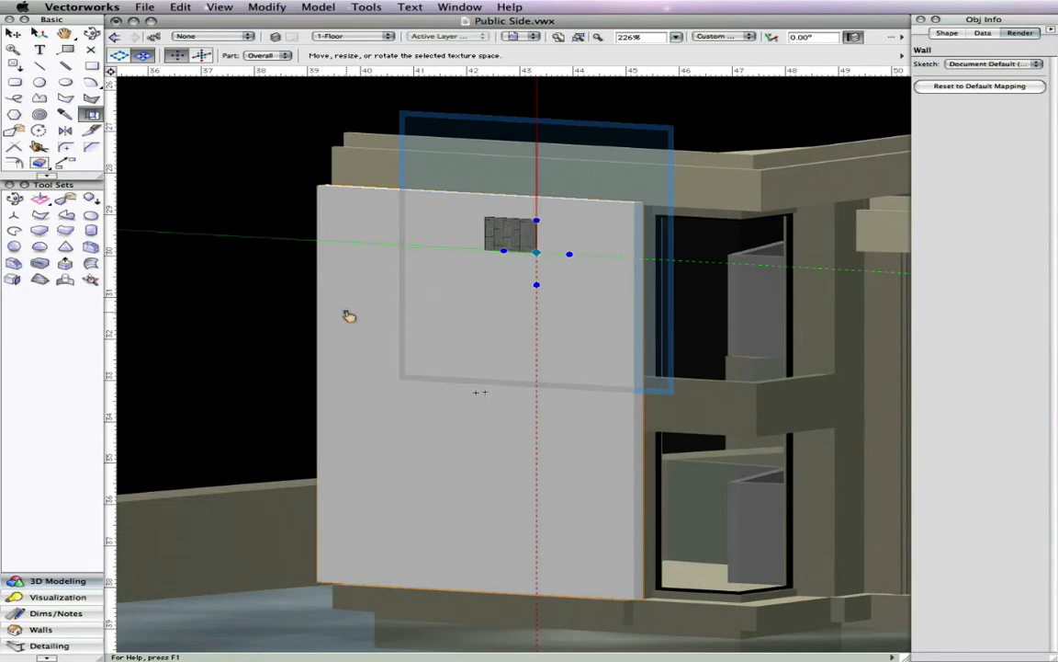